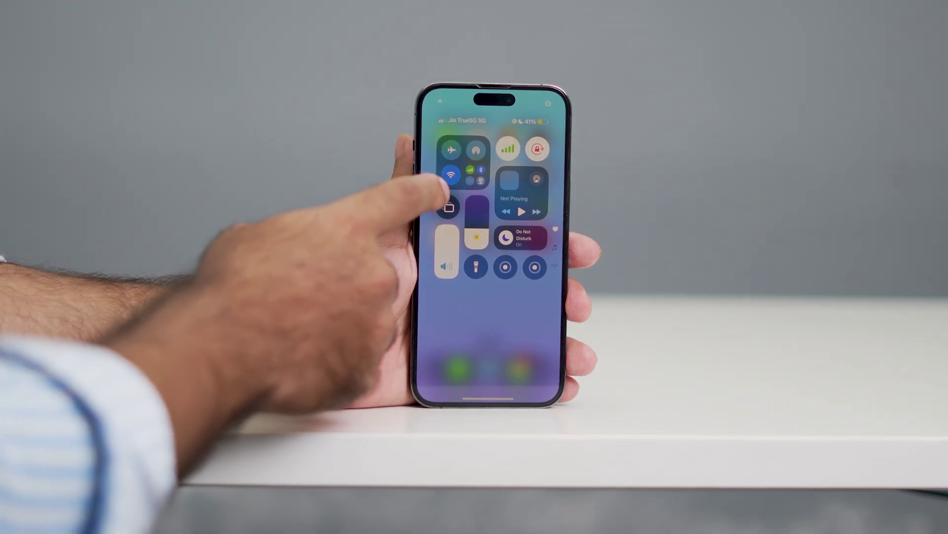
# - Tap the Transfer or Reset iPhone entry on the General page
pyautogui.click(451, 175)
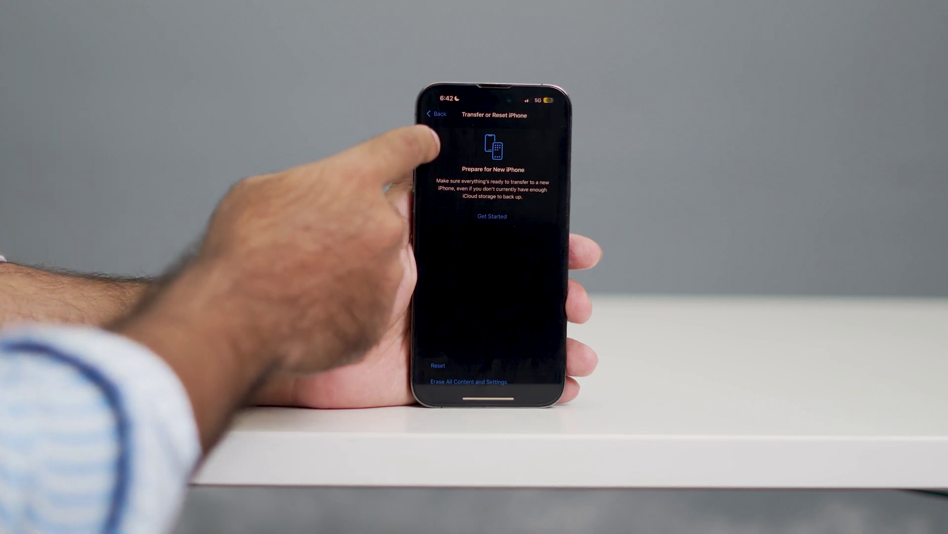
# - Go back to the General page and scroll to the top of its list
pyautogui.click(437, 114)
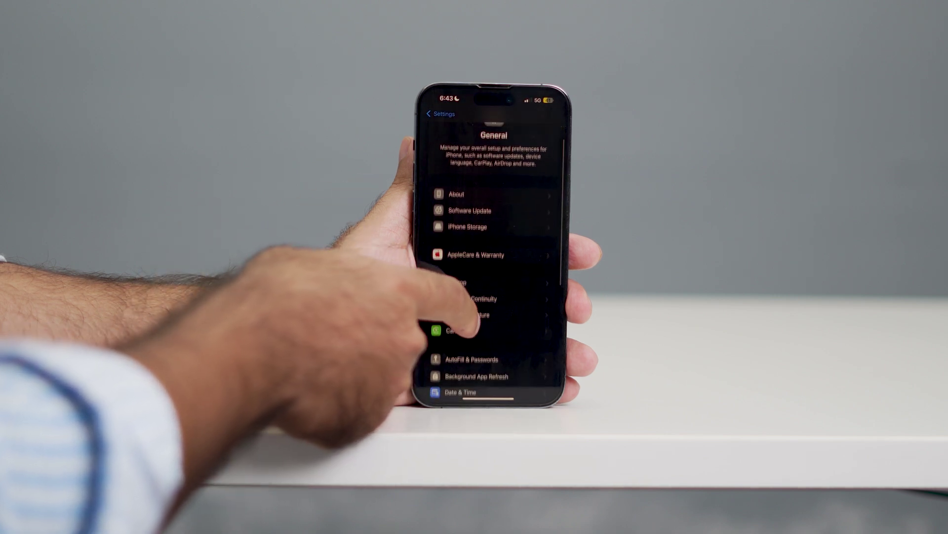
pyautogui.scroll(3)
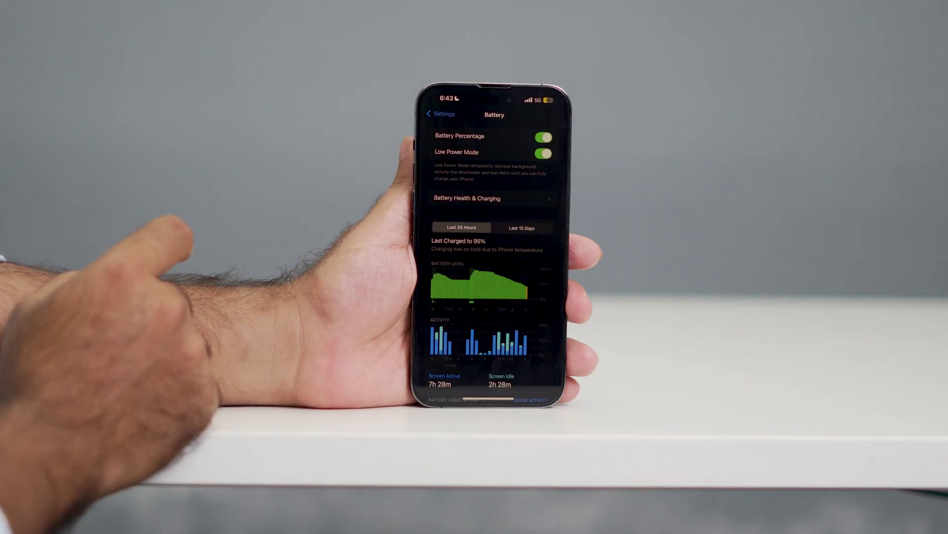
# - Turn the Low Power Mode switch off on the Battery page
pyautogui.click(541, 152)
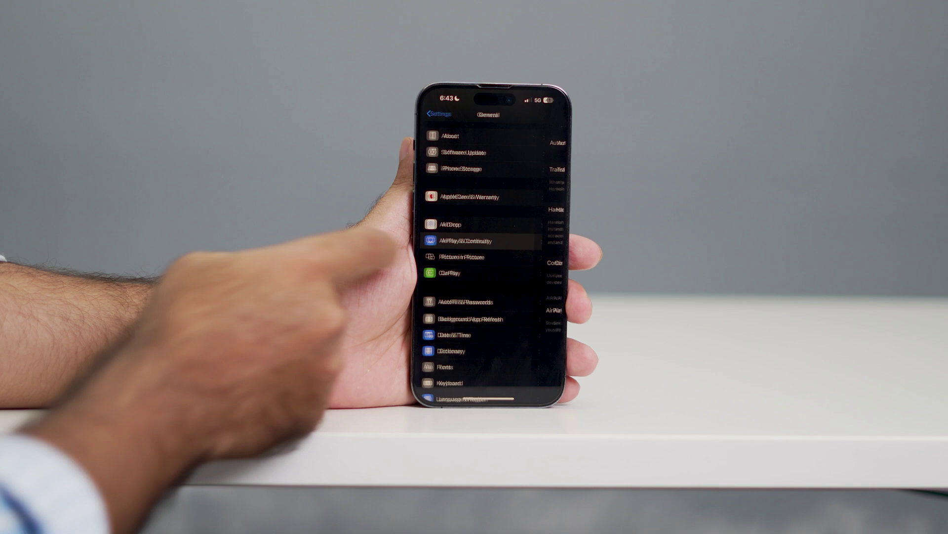
# - Set Automatically AirPlay to Automatic under AirPlay & Continuity
pyautogui.click(475, 241)
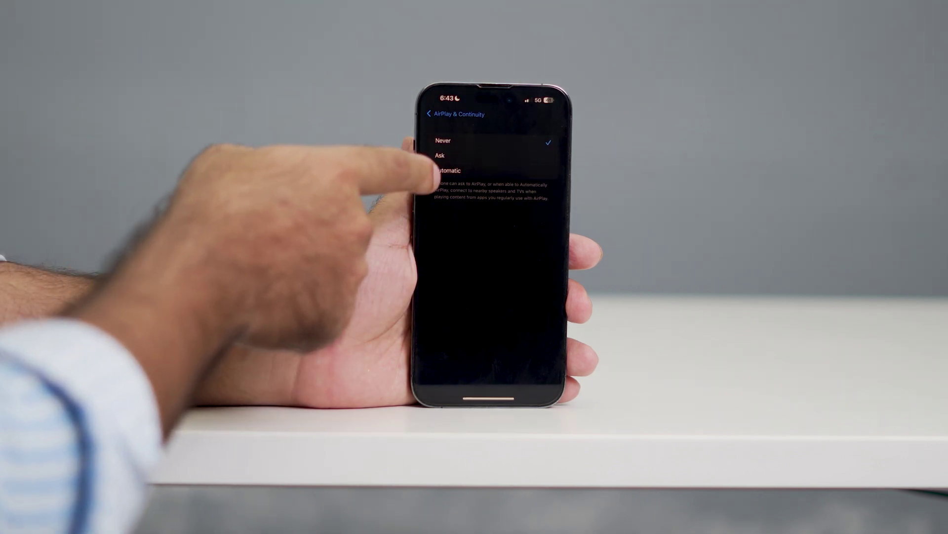
pyautogui.click(446, 170)
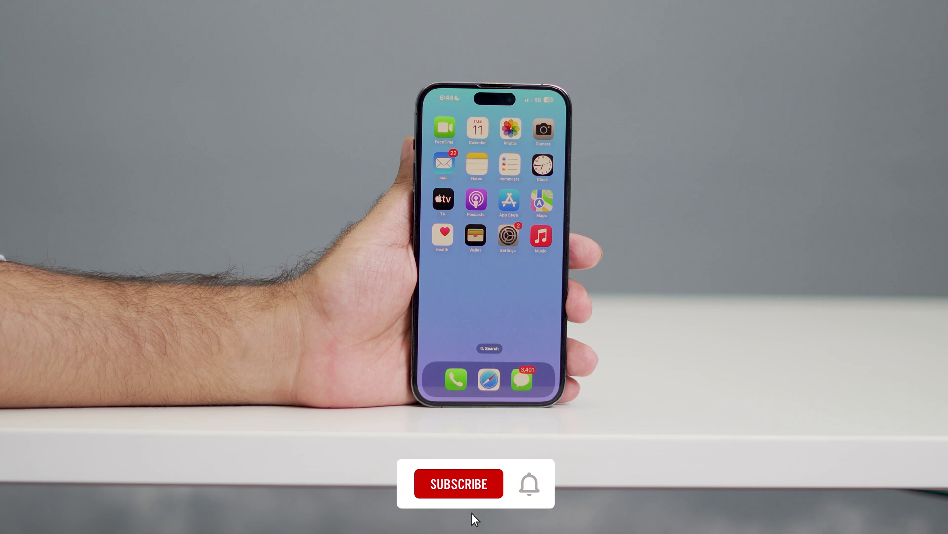
# - Swipe up from the bottom edge to reach the Home Screen
pyautogui.click(459, 483)
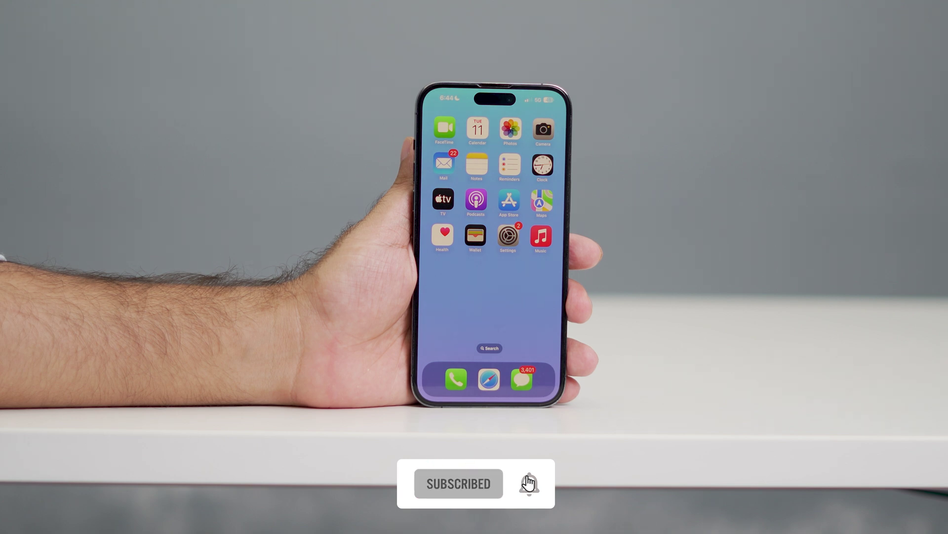